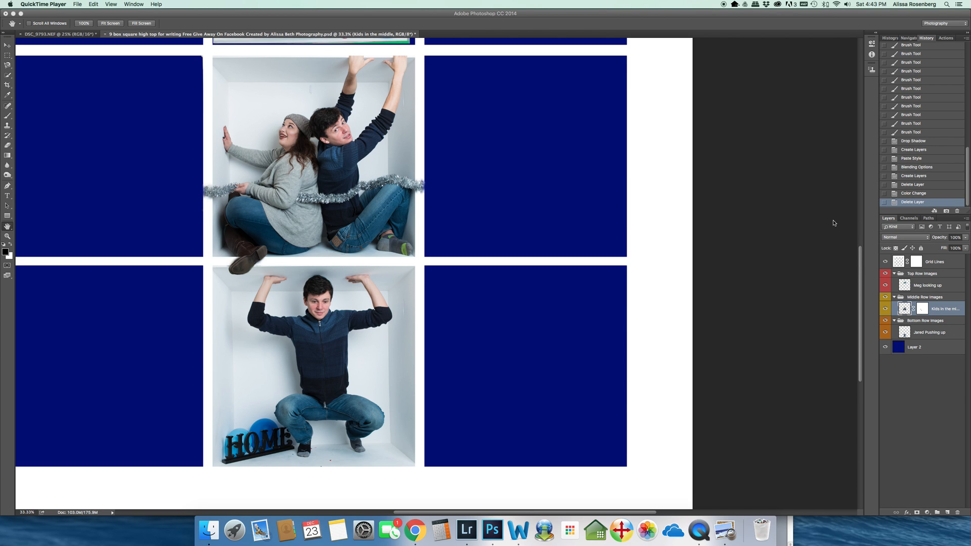
{"action": "mouse_move", "coordinate": [220, 264]}
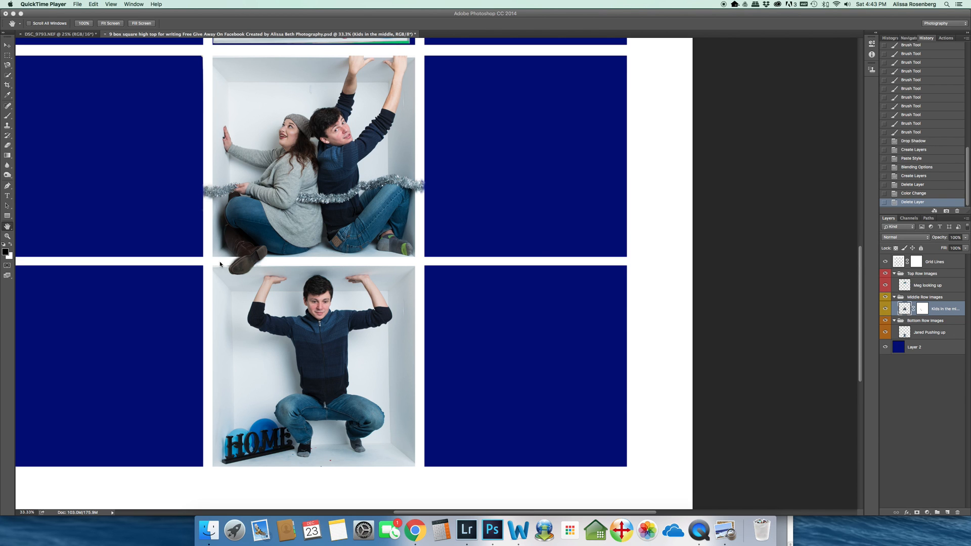
{"action": "mouse_move", "coordinate": [384, 159]}
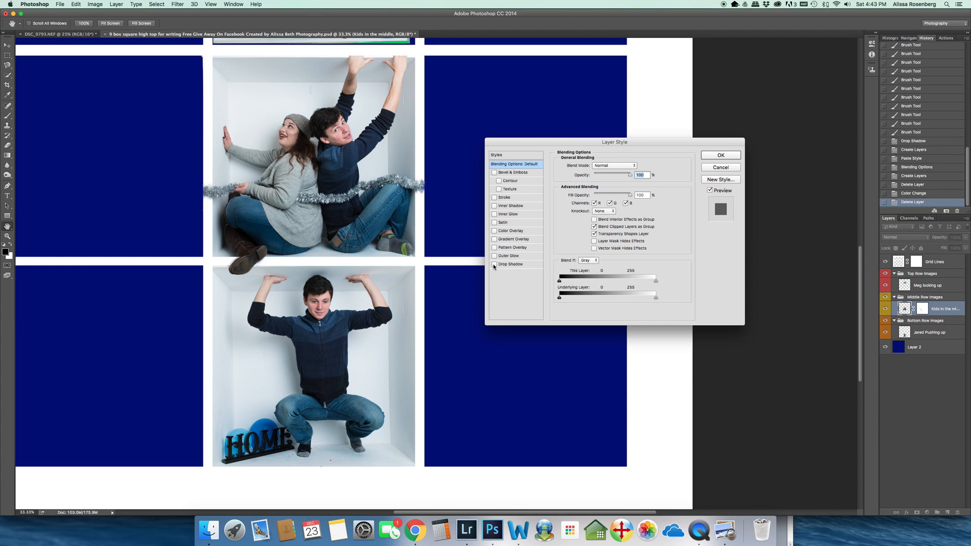
Step: Enable Drop Shadow, raise opacity, spread, size and distance, and angle it downward below the photo
{"action": "left_click", "coordinate": [493, 264]}
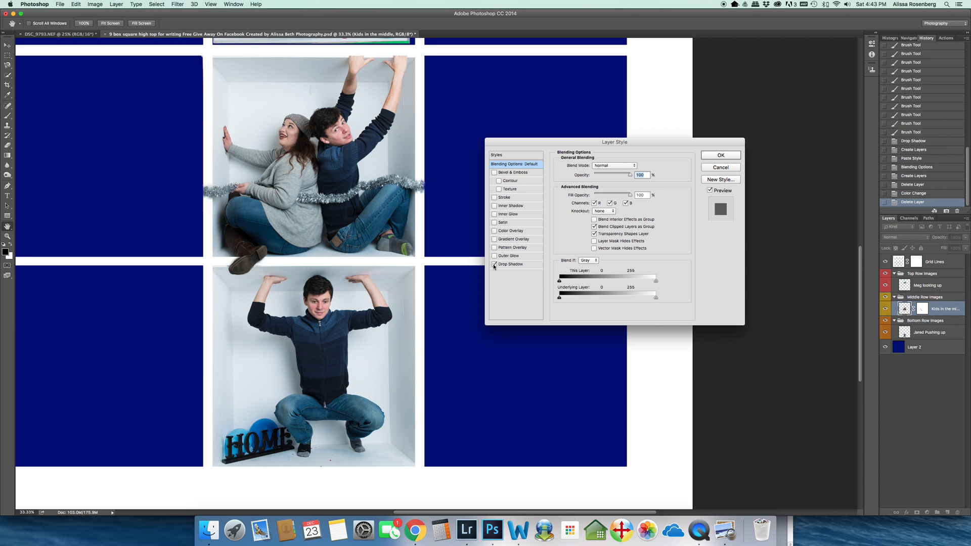
{"action": "left_click", "coordinate": [509, 264]}
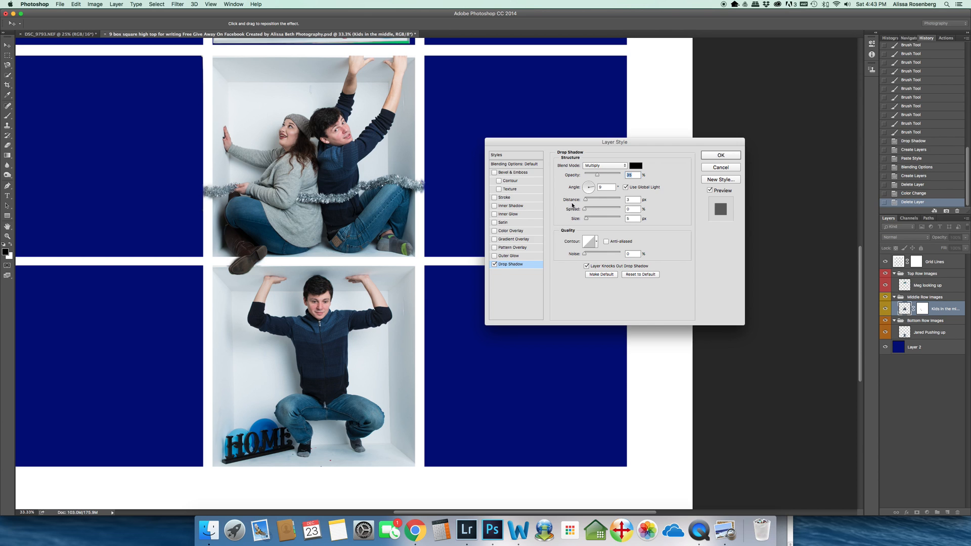
{"action": "left_click_drag", "start_coordinate": [597, 175], "coordinate": [605, 175]}
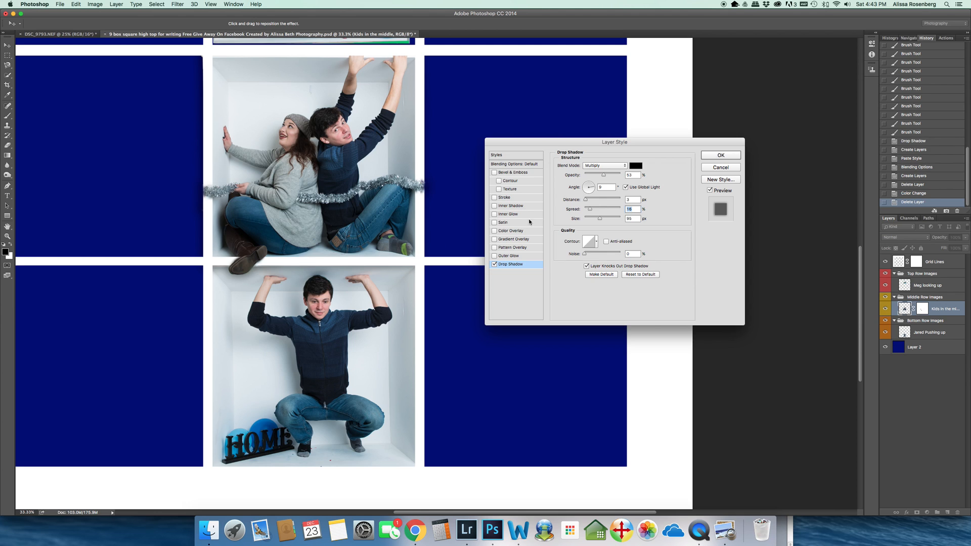
{"action": "left_click_drag", "start_coordinate": [589, 200], "coordinate": [619, 200]}
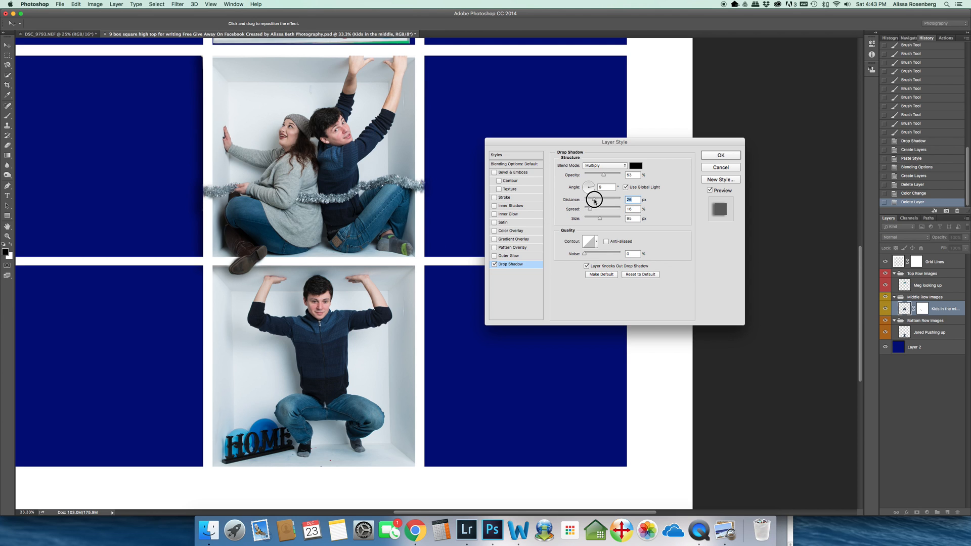
{"action": "left_click_drag", "start_coordinate": [594, 187], "coordinate": [590, 191]}
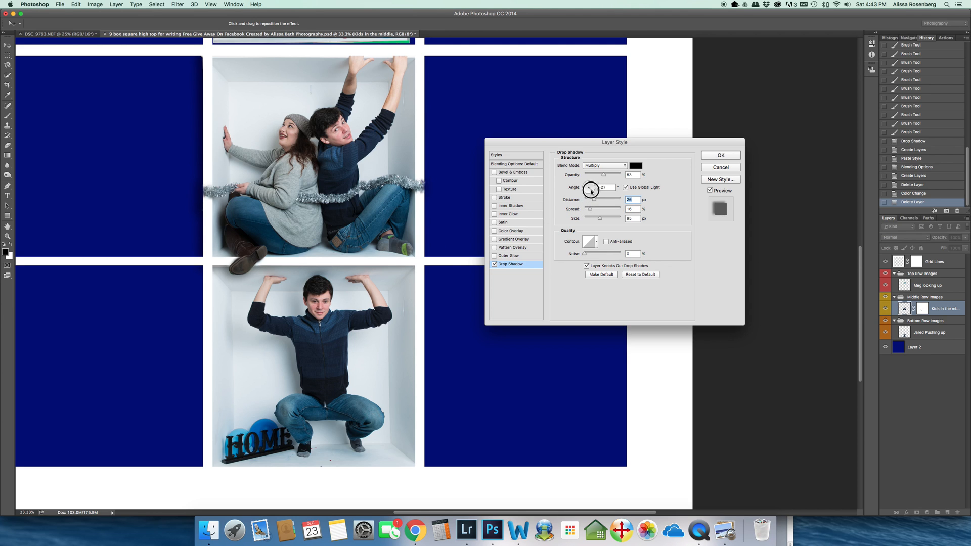
{"action": "left_click_drag", "start_coordinate": [589, 189], "coordinate": [586, 187]}
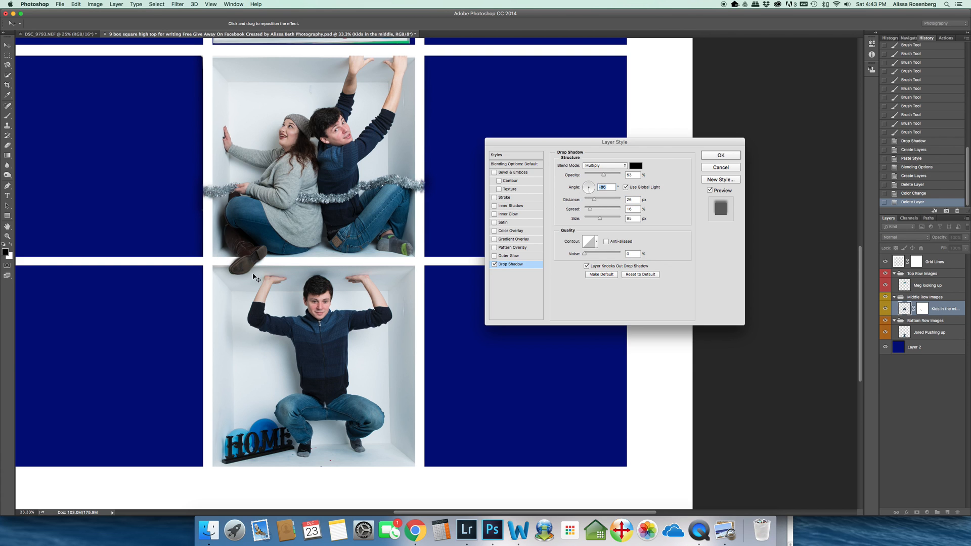
{"action": "mouse_move", "coordinate": [663, 202]}
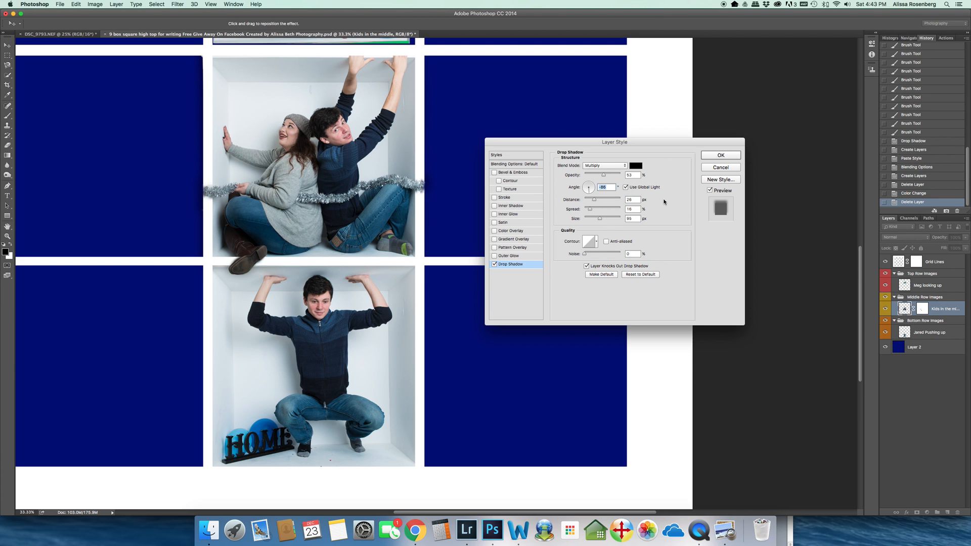
{"action": "left_click", "coordinate": [720, 155]}
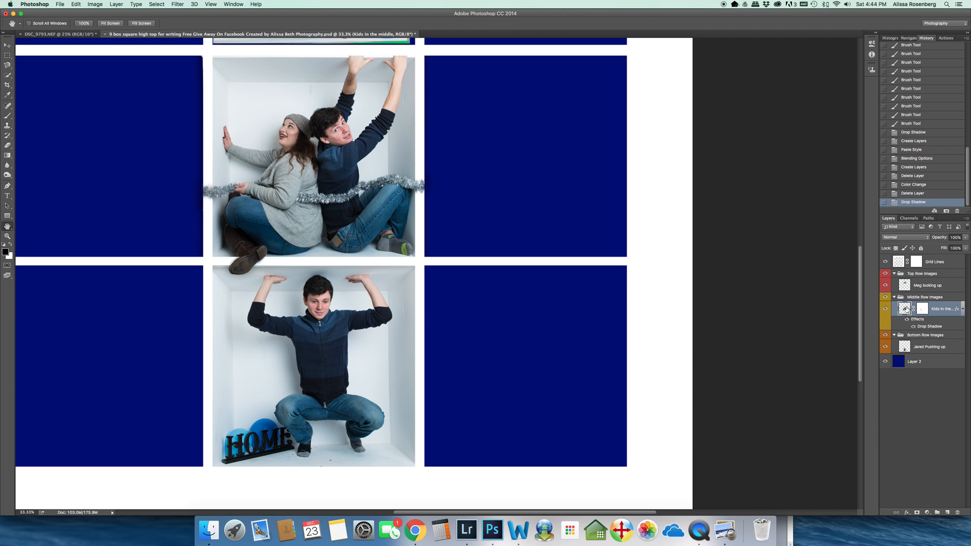
Step: Convert the drop shadow into its own layer via Layer > Layer Style > Create Layer
{"action": "left_click", "coordinate": [116, 4]}
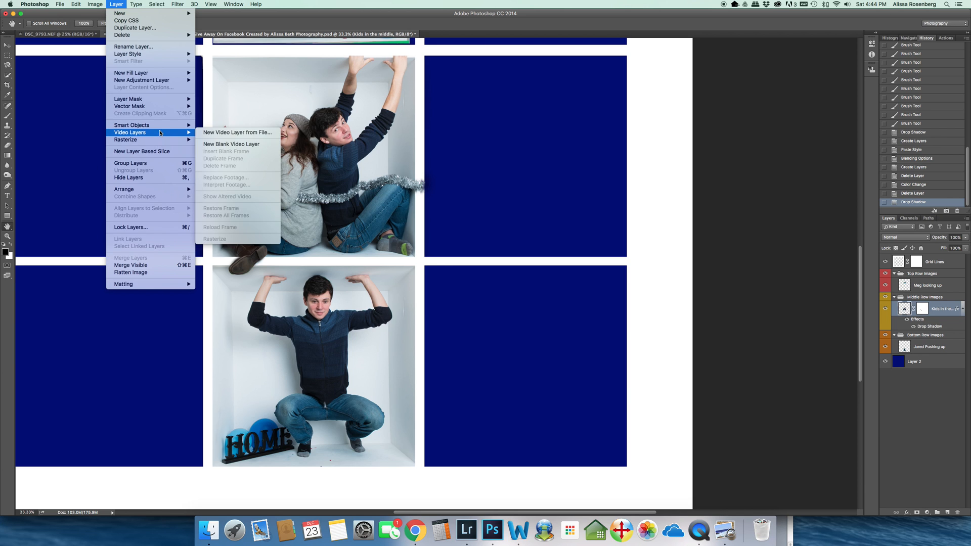
{"action": "mouse_move", "coordinate": [127, 54]}
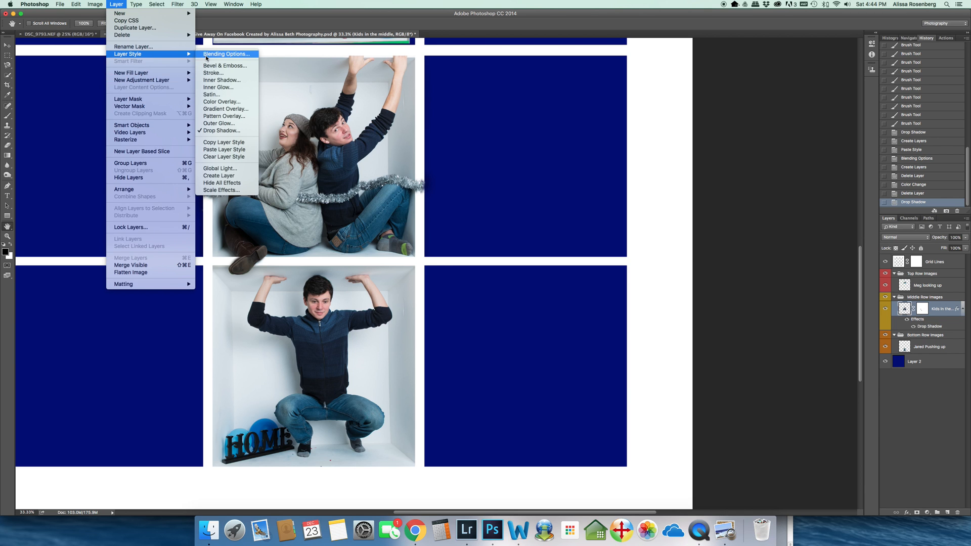
{"action": "mouse_move", "coordinate": [220, 168]}
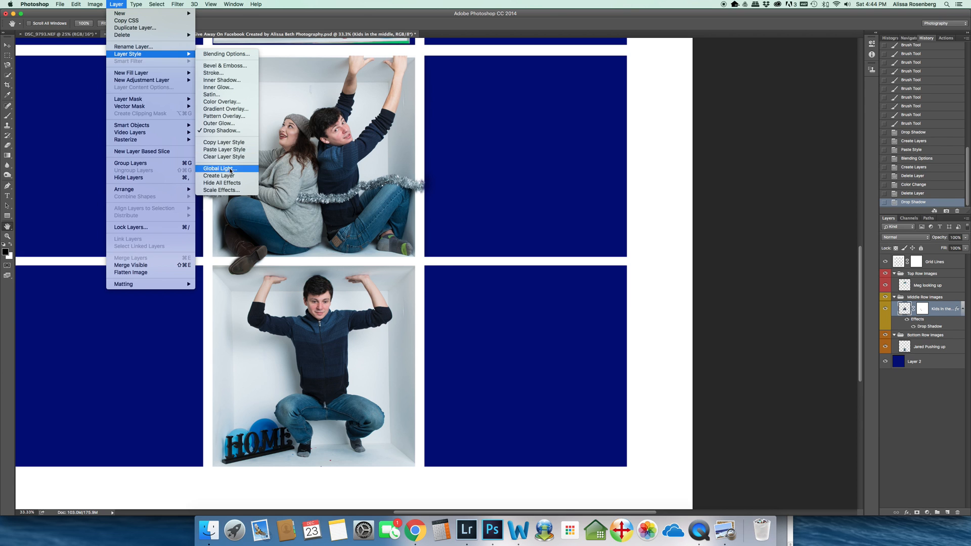
{"action": "left_click", "coordinate": [218, 175]}
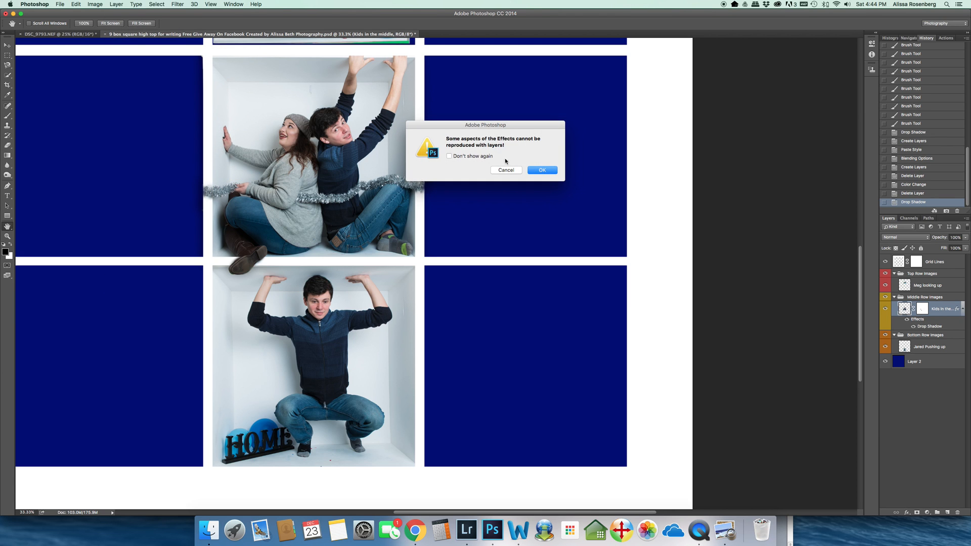
{"action": "left_click", "coordinate": [541, 170]}
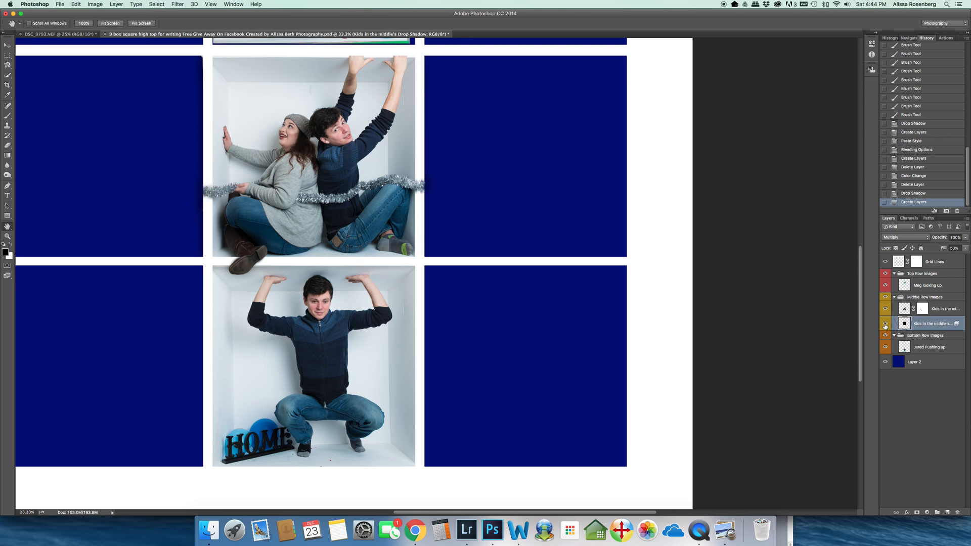
{"action": "mouse_move", "coordinate": [885, 324]}
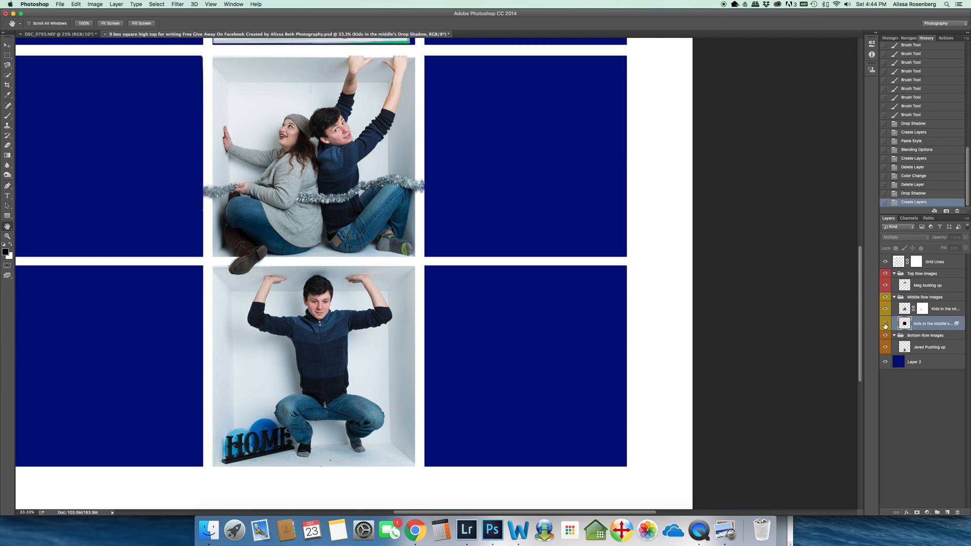
{"action": "mouse_move", "coordinate": [884, 324]}
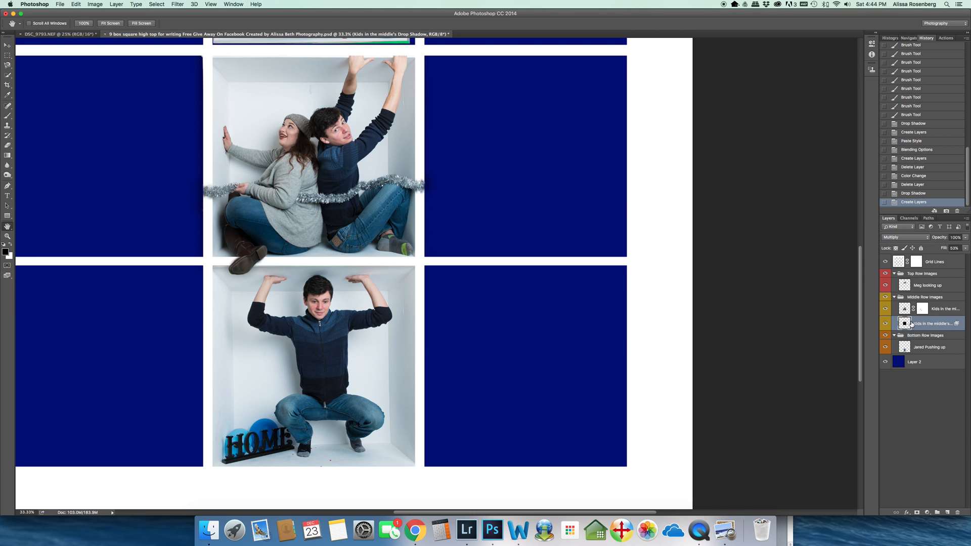
{"action": "mouse_move", "coordinate": [924, 475]}
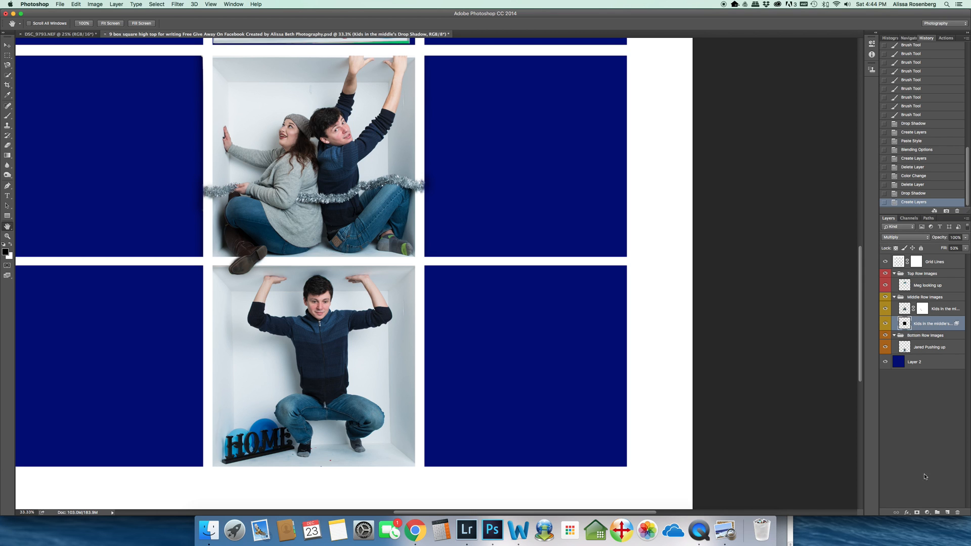
{"action": "left_click", "coordinate": [916, 512]}
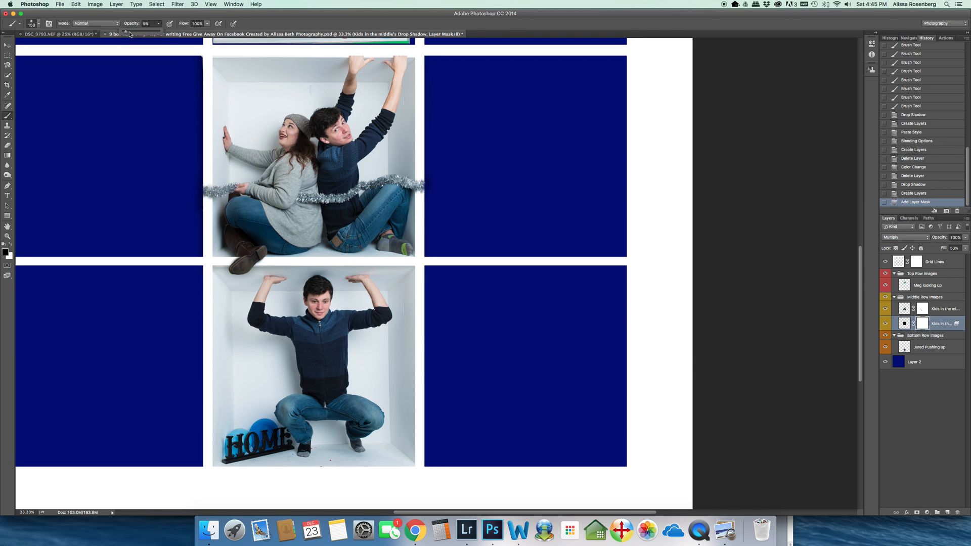
{"action": "mouse_move", "coordinate": [303, 271]}
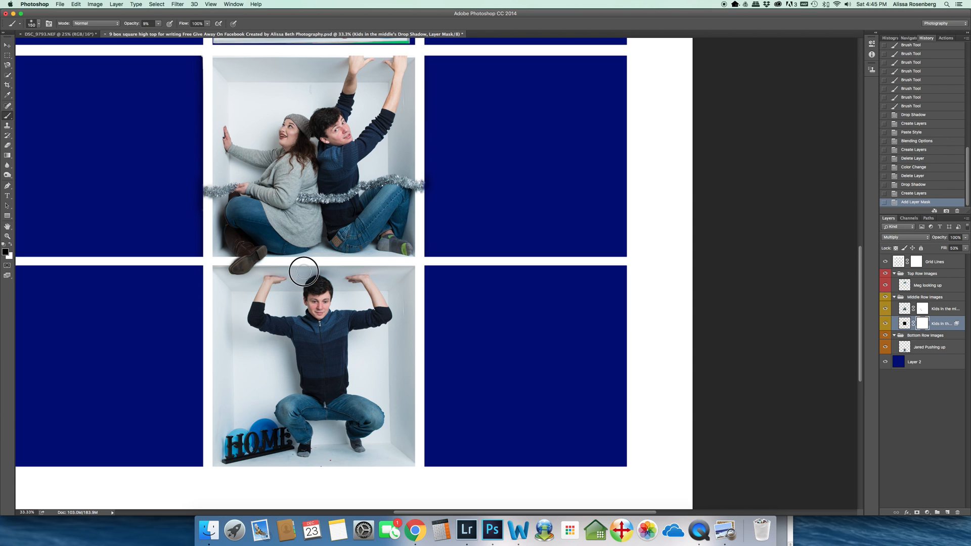
{"action": "mouse_move", "coordinate": [332, 270]}
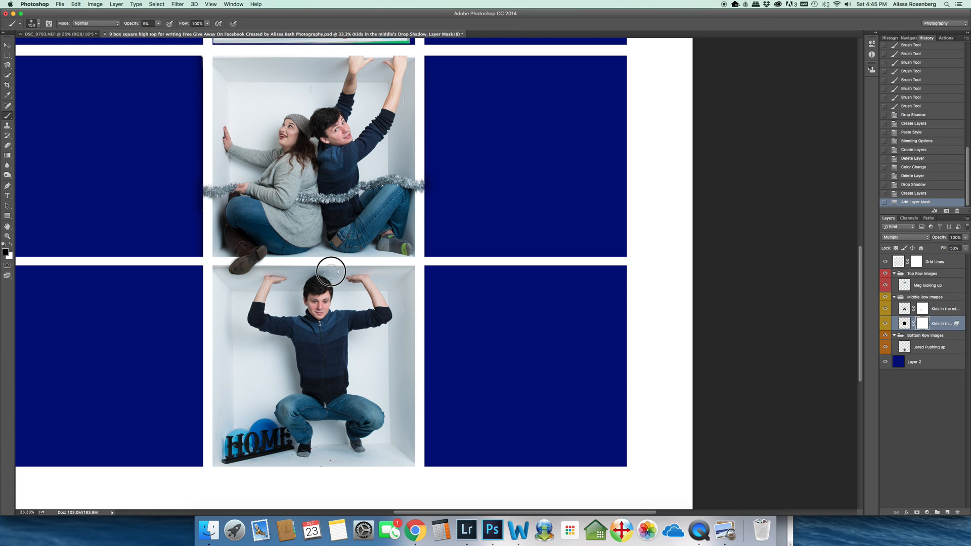
Step: Brush black at reduced opacity on the shadow layer mask to hide spill below the middle photo
{"action": "left_click_drag", "start_coordinate": [332, 271], "coordinate": [374, 321]}
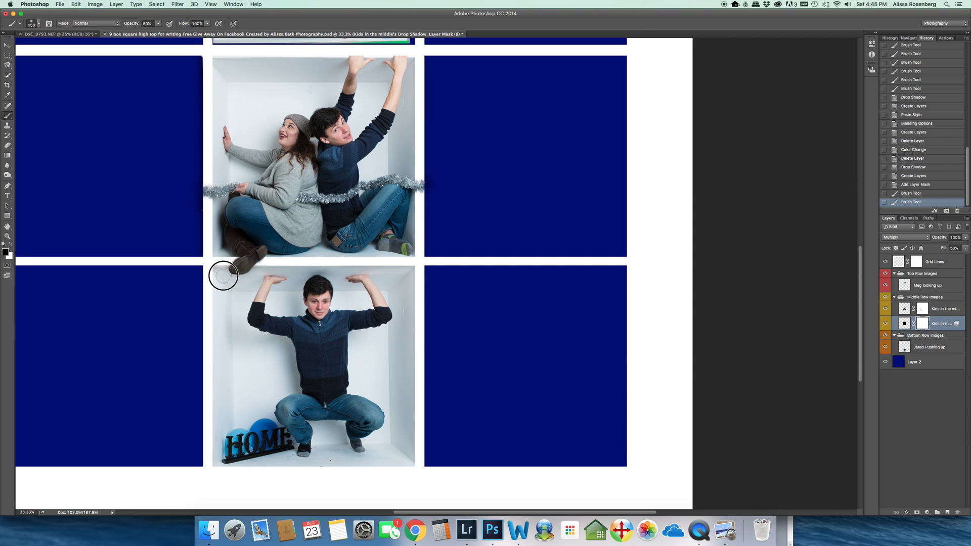
{"action": "left_click_drag", "start_coordinate": [222, 275], "coordinate": [262, 271]}
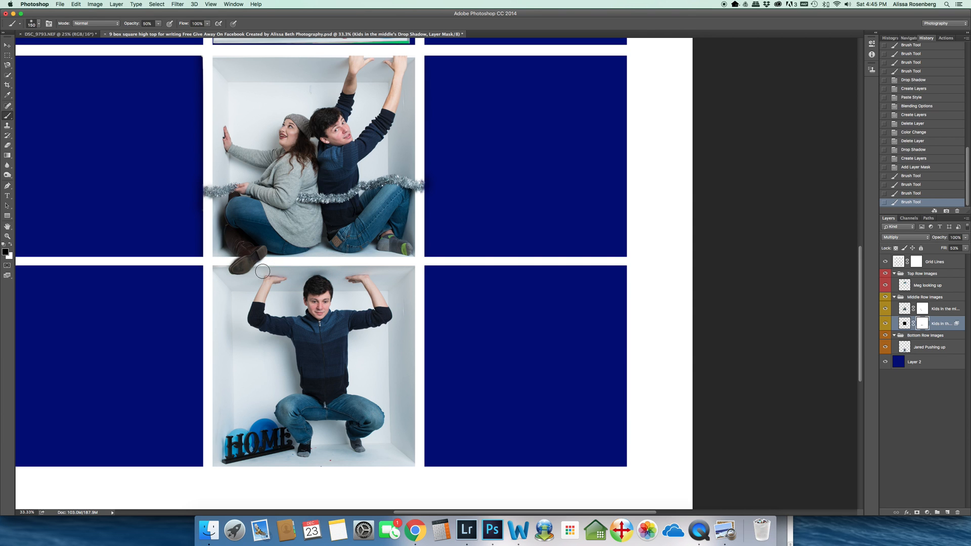
{"action": "mouse_move", "coordinate": [565, 283]}
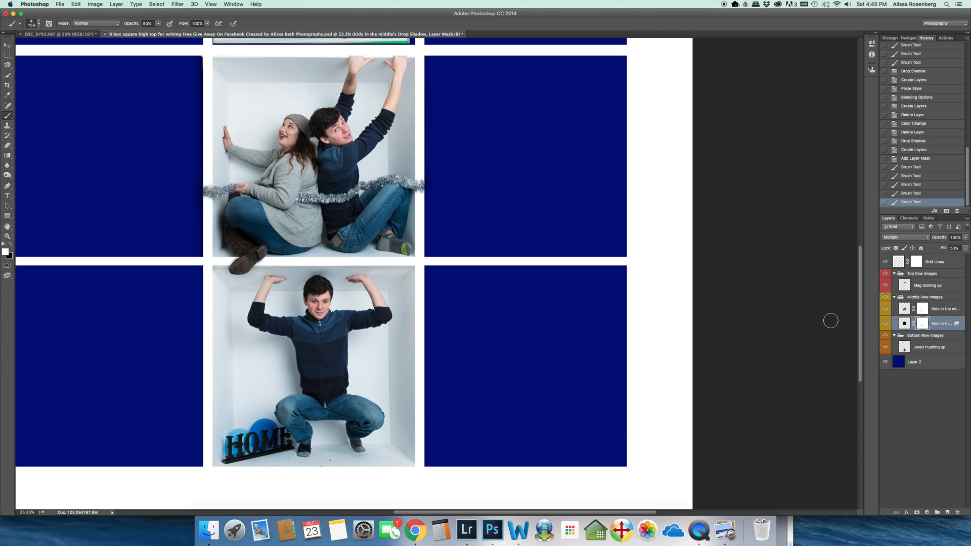
{"action": "mouse_move", "coordinate": [390, 161]}
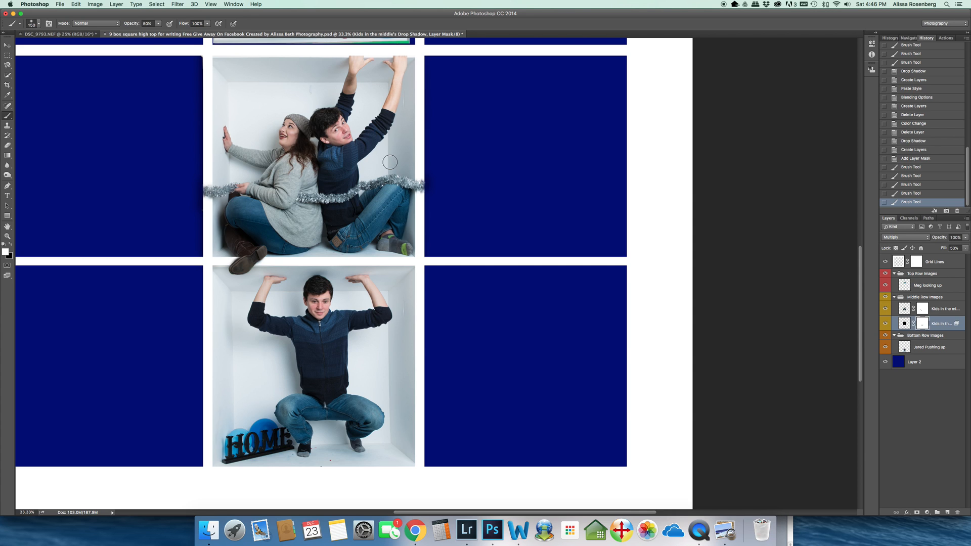
{"action": "mouse_move", "coordinate": [726, 378]}
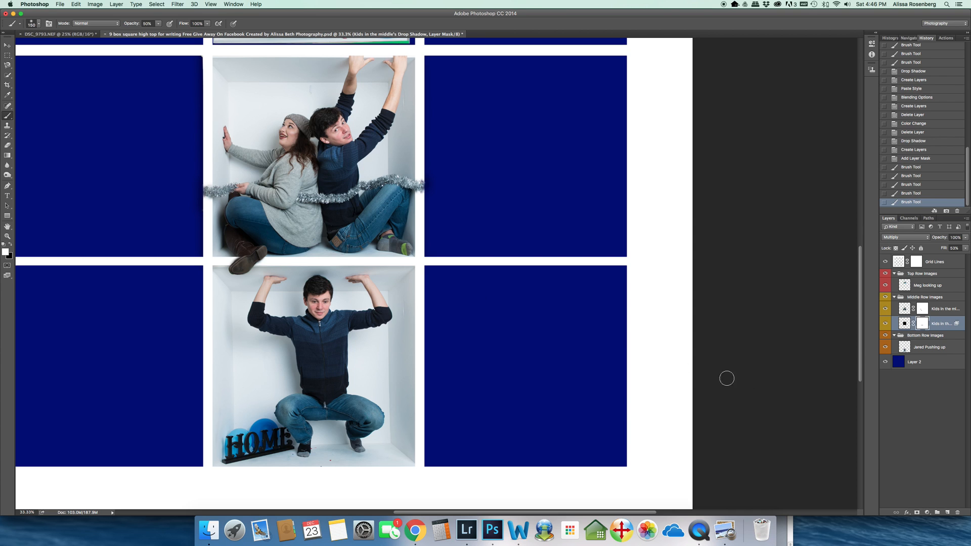
{"action": "mouse_move", "coordinate": [335, 302]}
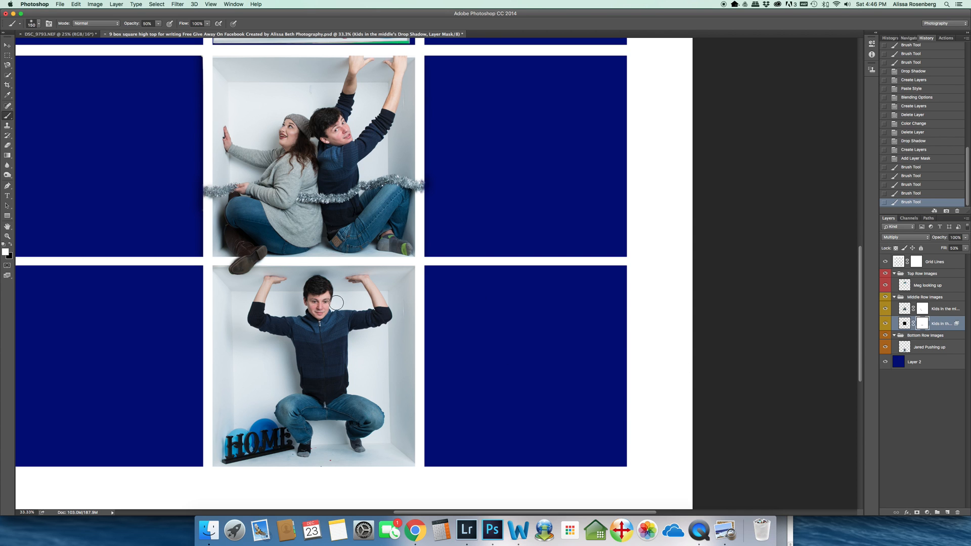
{"action": "mouse_move", "coordinate": [400, 323]}
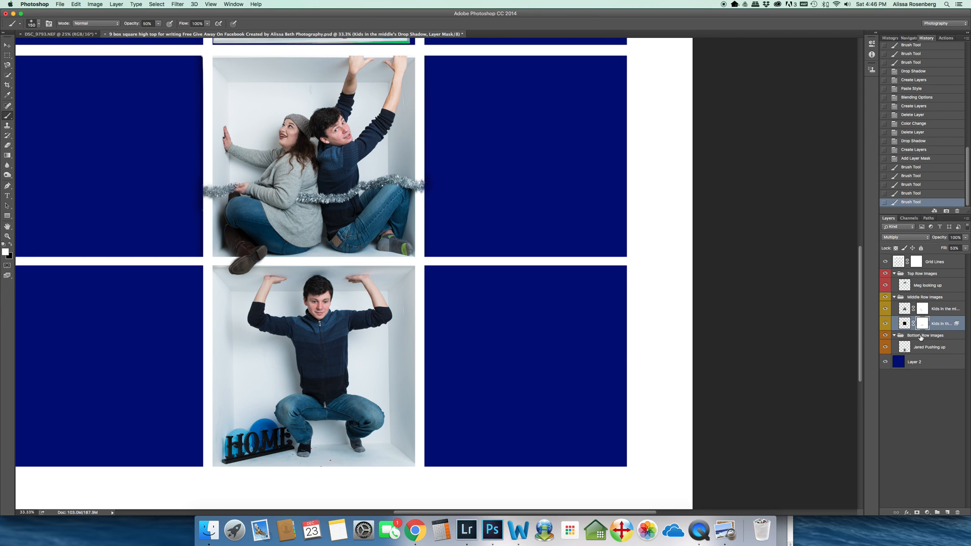
{"action": "left_click", "coordinate": [928, 347]}
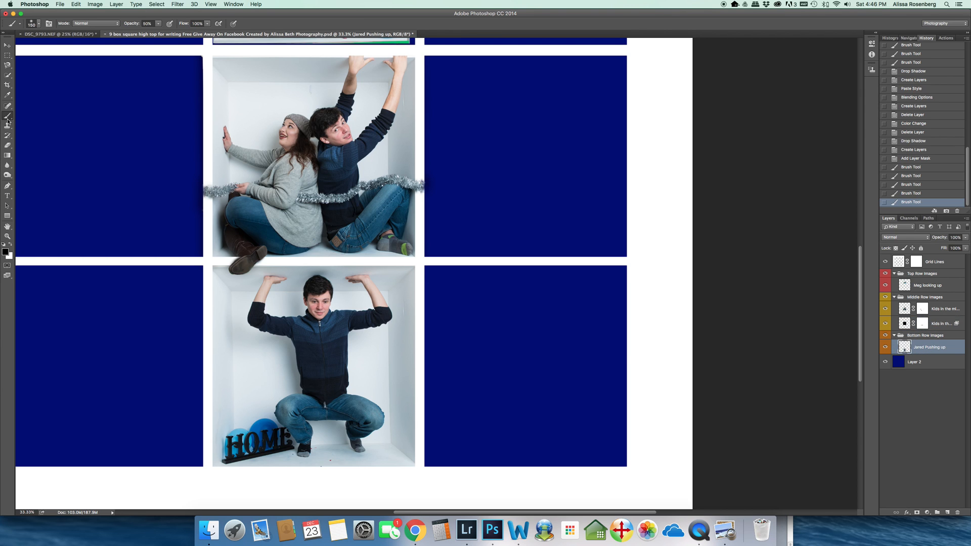
{"action": "mouse_move", "coordinate": [8, 119]}
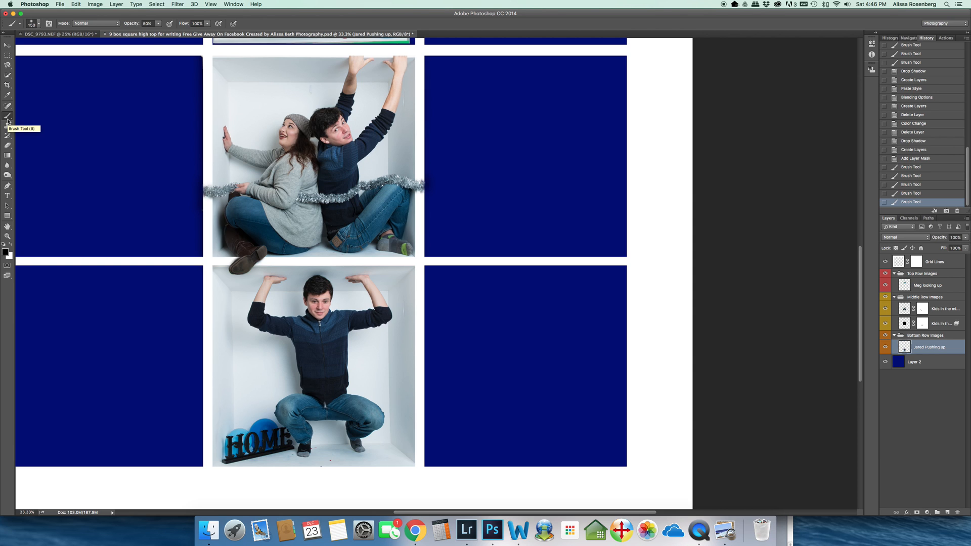
{"action": "mouse_move", "coordinate": [8, 106]}
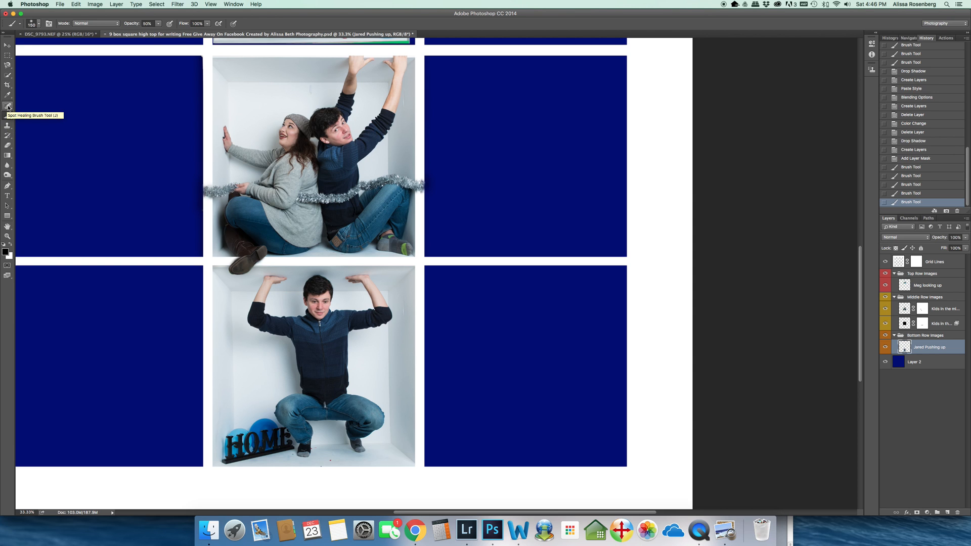
Step: Spot-heal blemishes on the bottom photo's box walls, then move to the middle photo's layer
{"action": "left_click", "coordinate": [8, 105]}
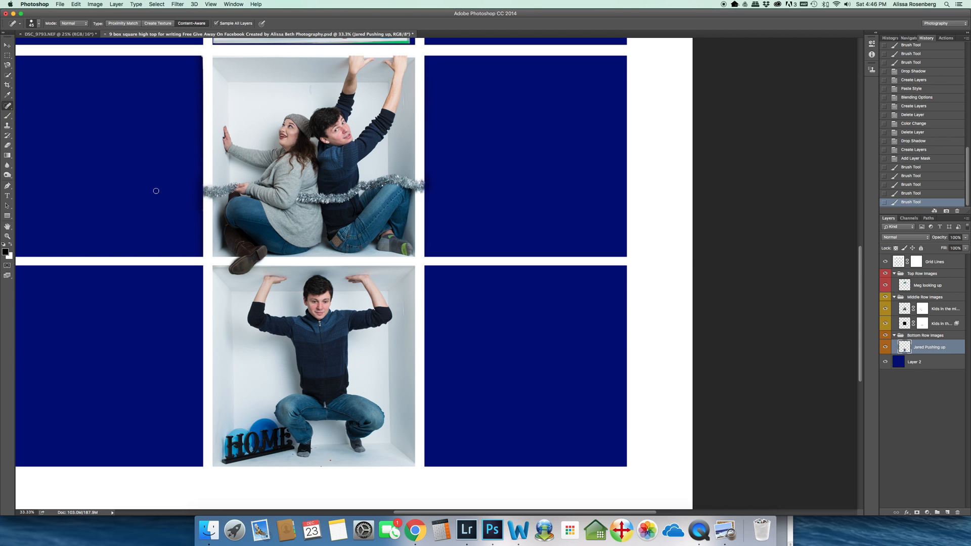
{"action": "mouse_move", "coordinate": [402, 300]}
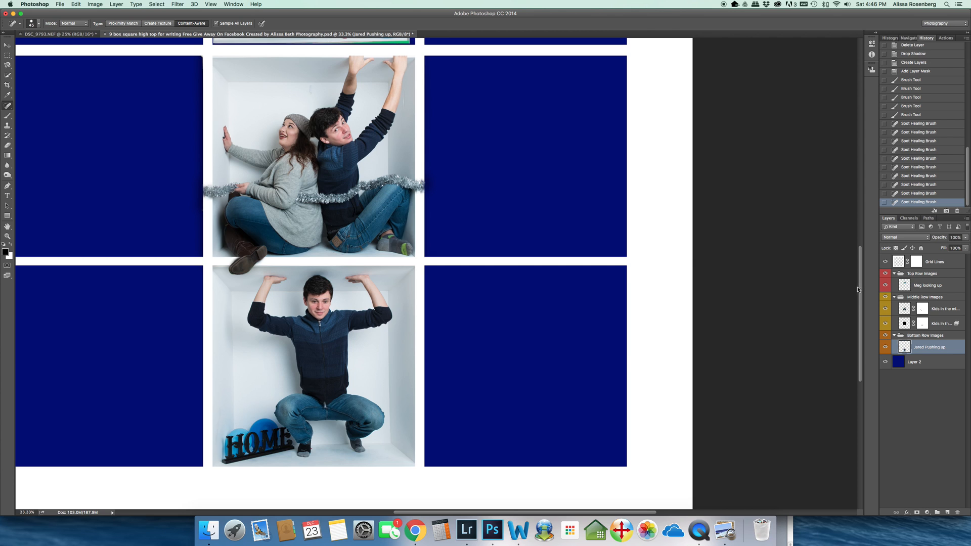
{"action": "left_click", "coordinate": [944, 308]}
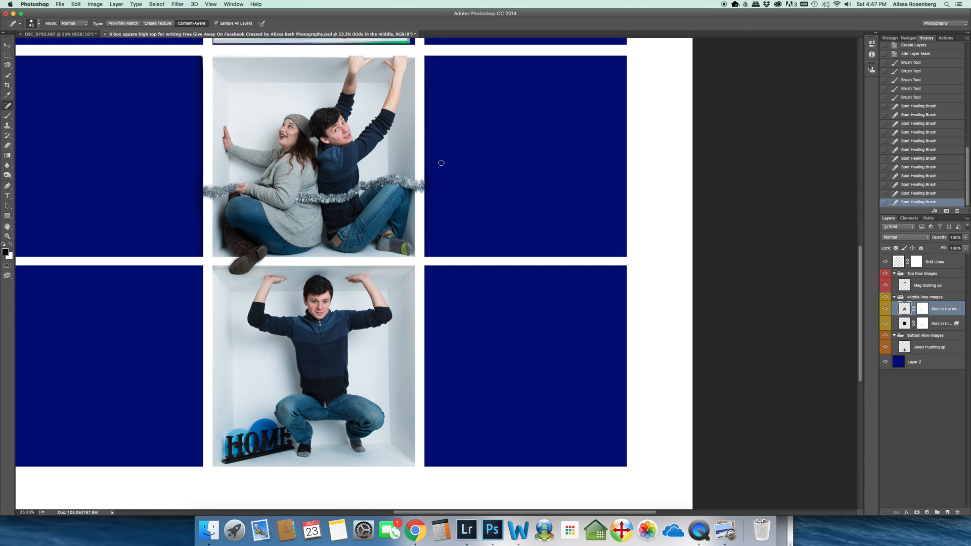
{"action": "mouse_move", "coordinate": [272, 248]}
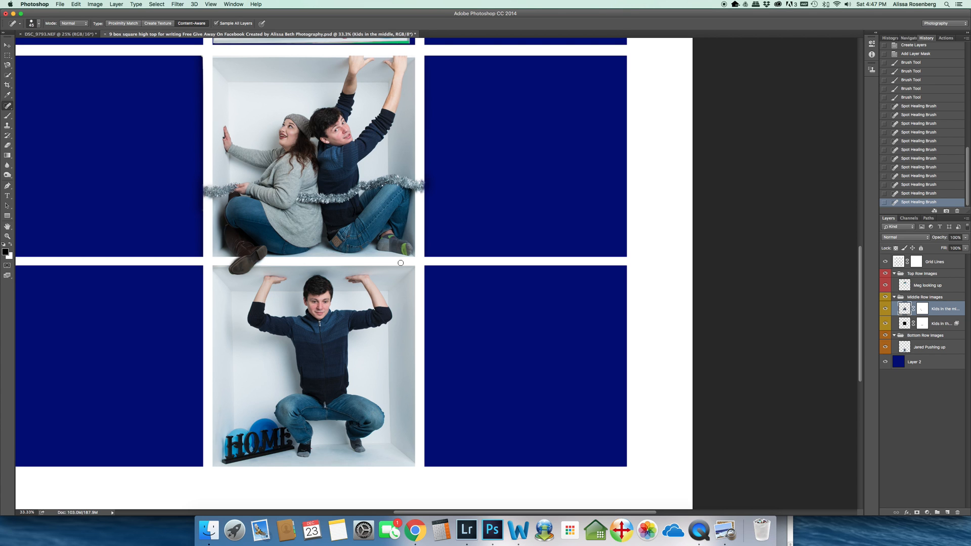
{"action": "mouse_move", "coordinate": [404, 261]}
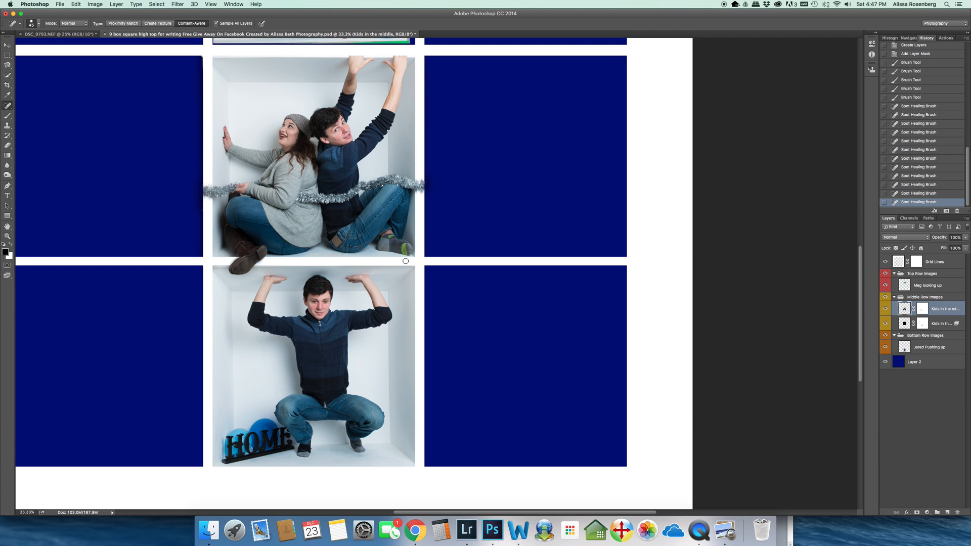
{"action": "mouse_move", "coordinate": [673, 530]}
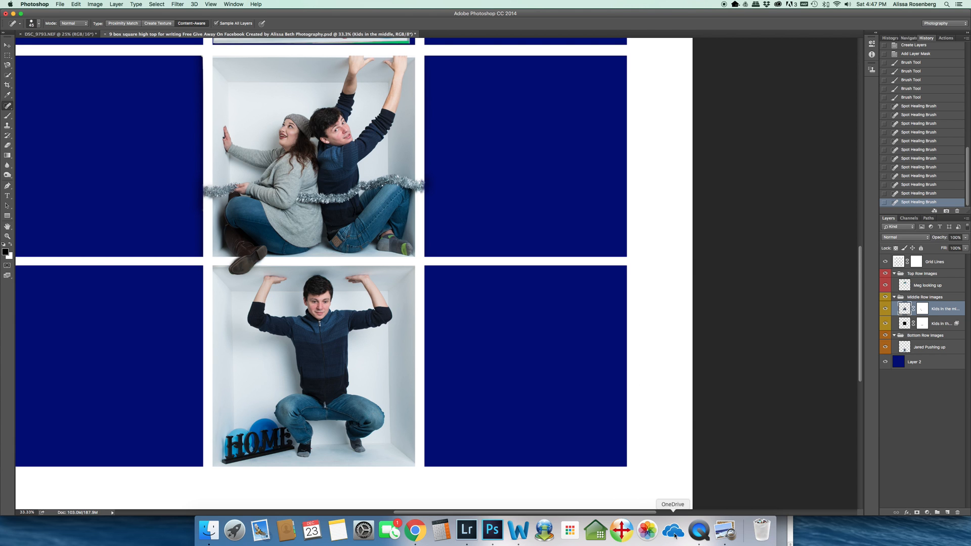